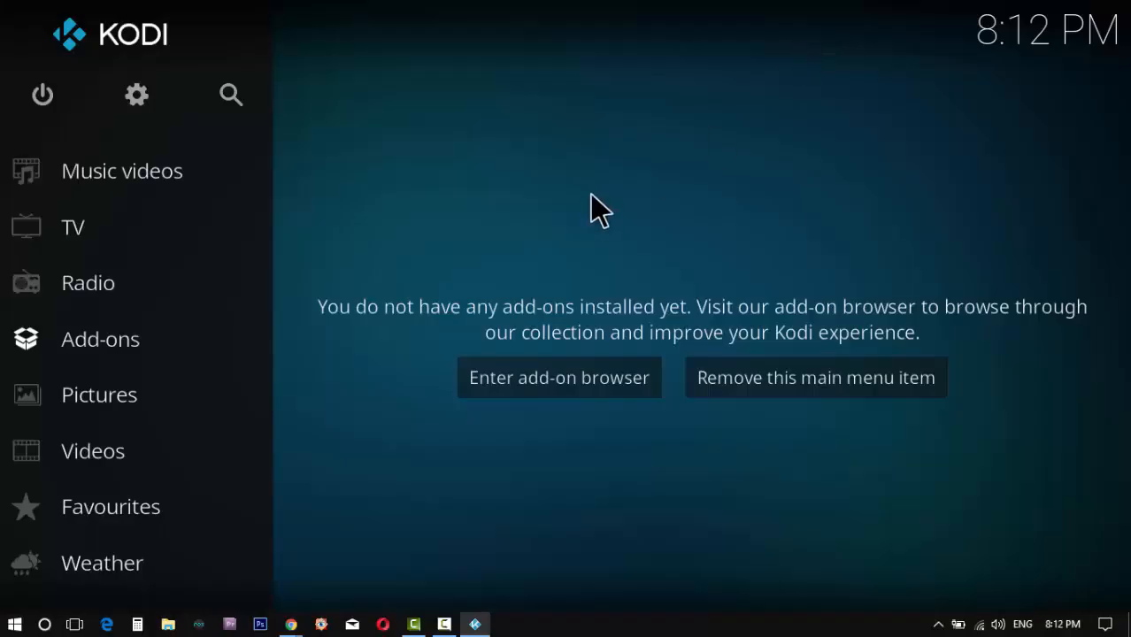
pyautogui.moveTo(100, 339)
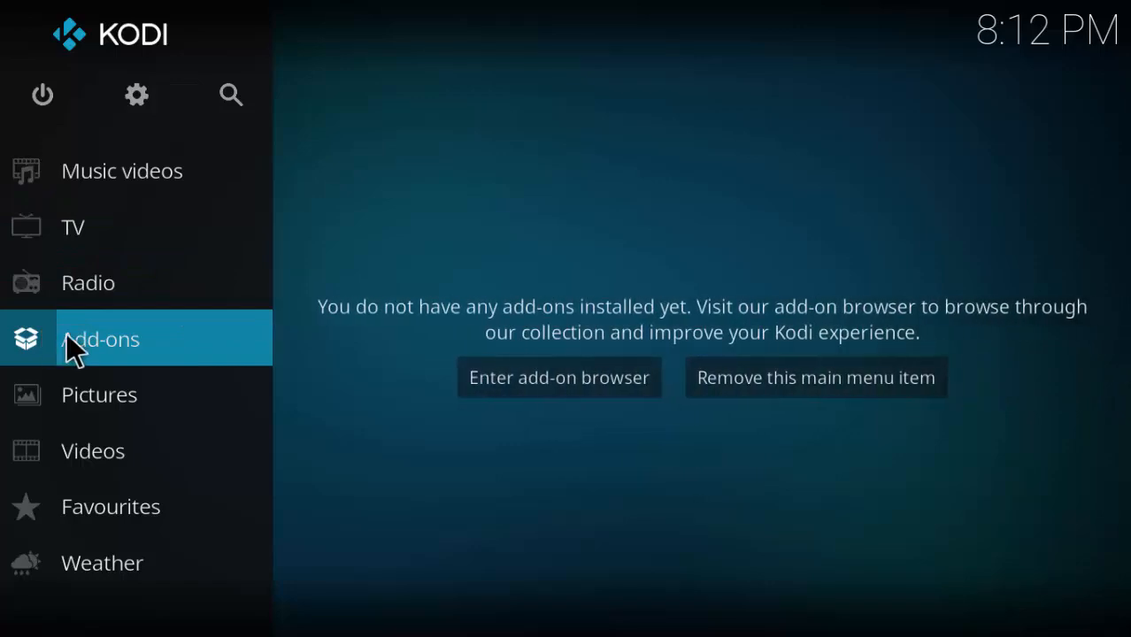
pyautogui.moveTo(732, 148)
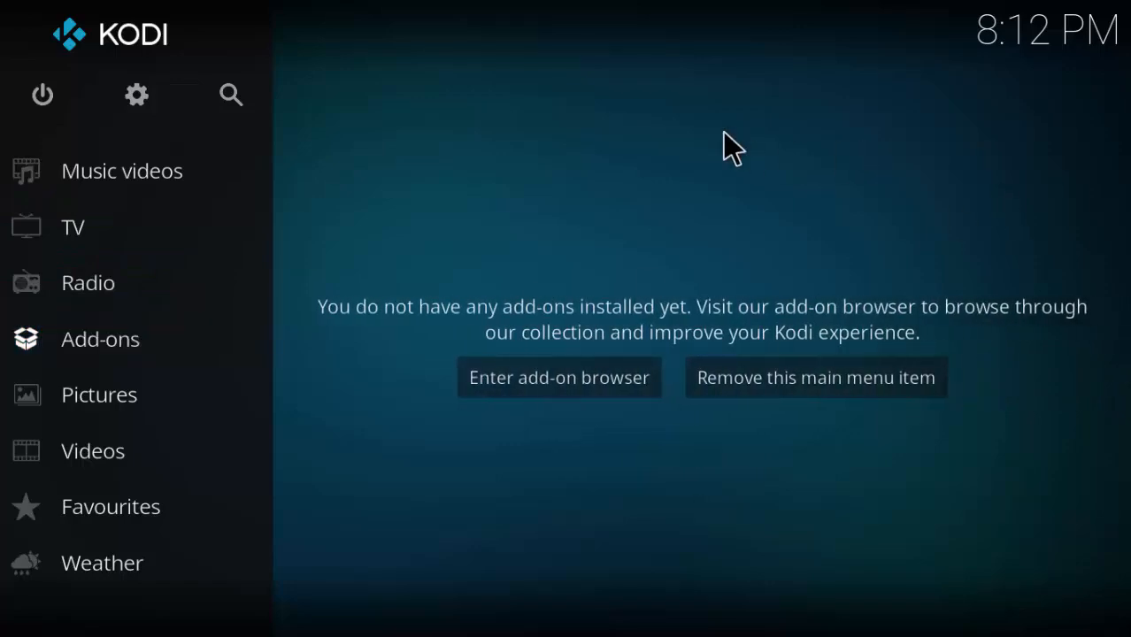
pyautogui.moveTo(673, 174)
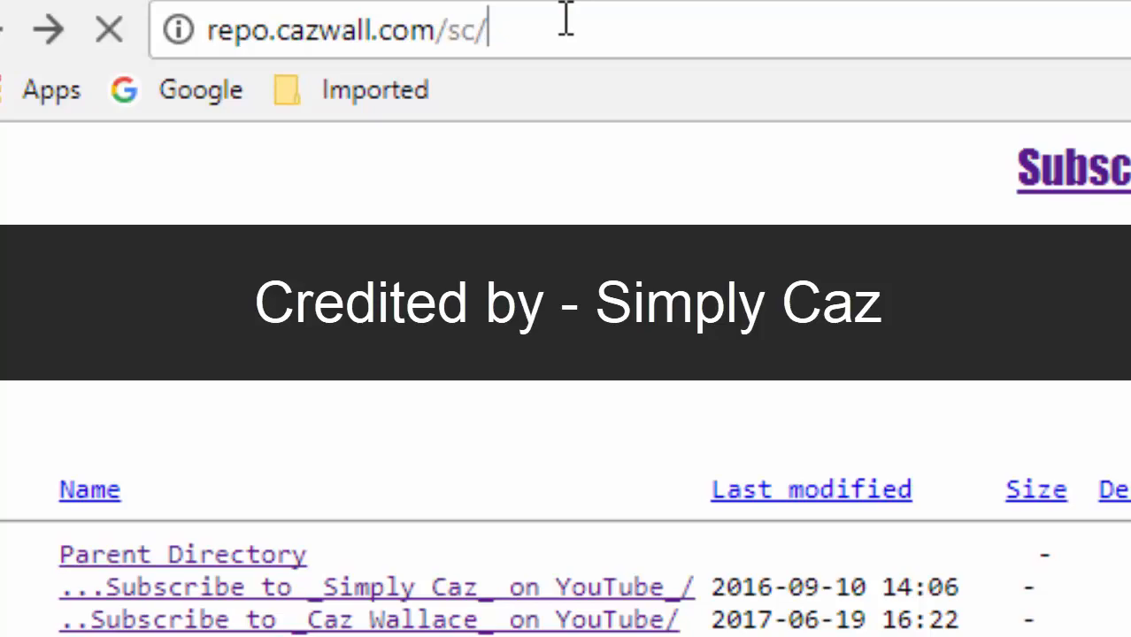
# Download repository.simplycaz-1.0.2.zip from the Repository folder on repo.cazwall.com/sc/
pyautogui.click(346, 29)
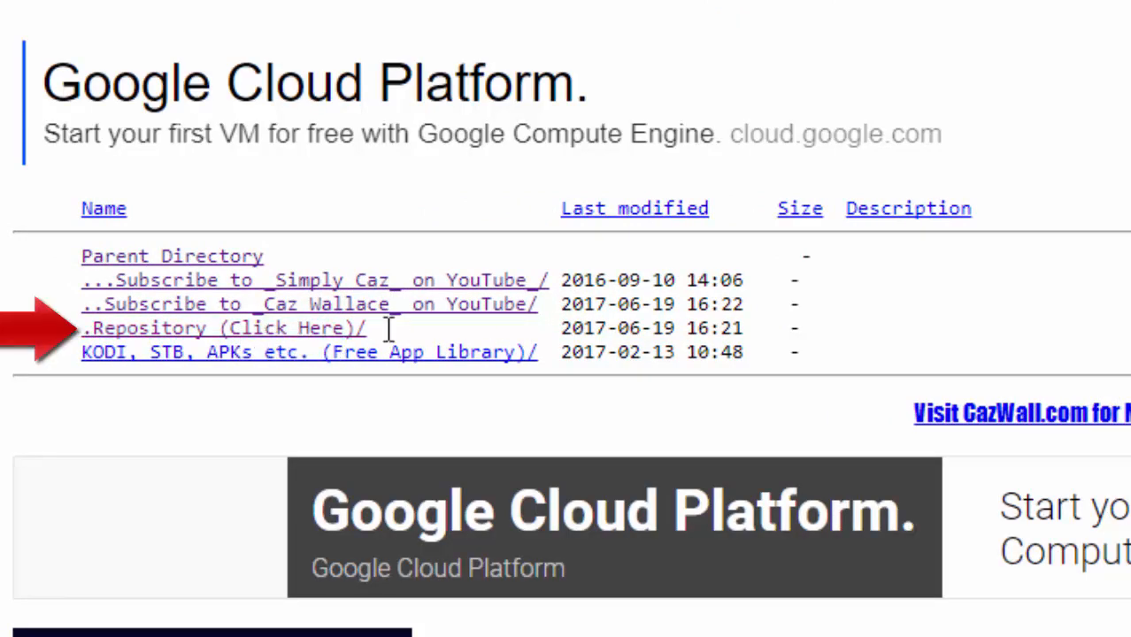
pyautogui.click(222, 328)
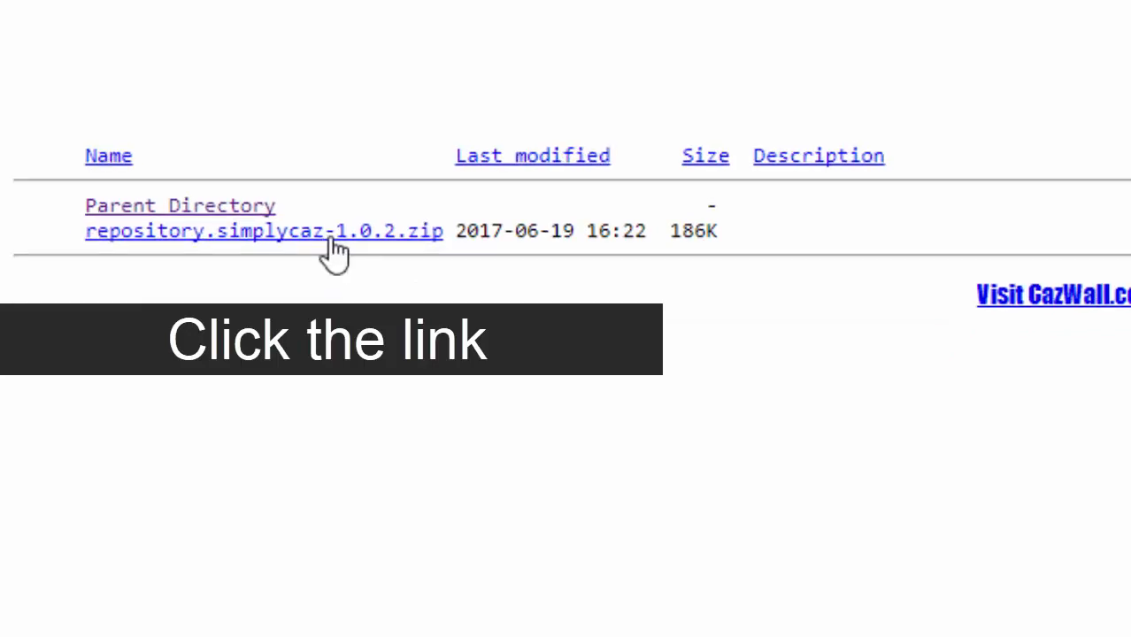
pyautogui.click(264, 231)
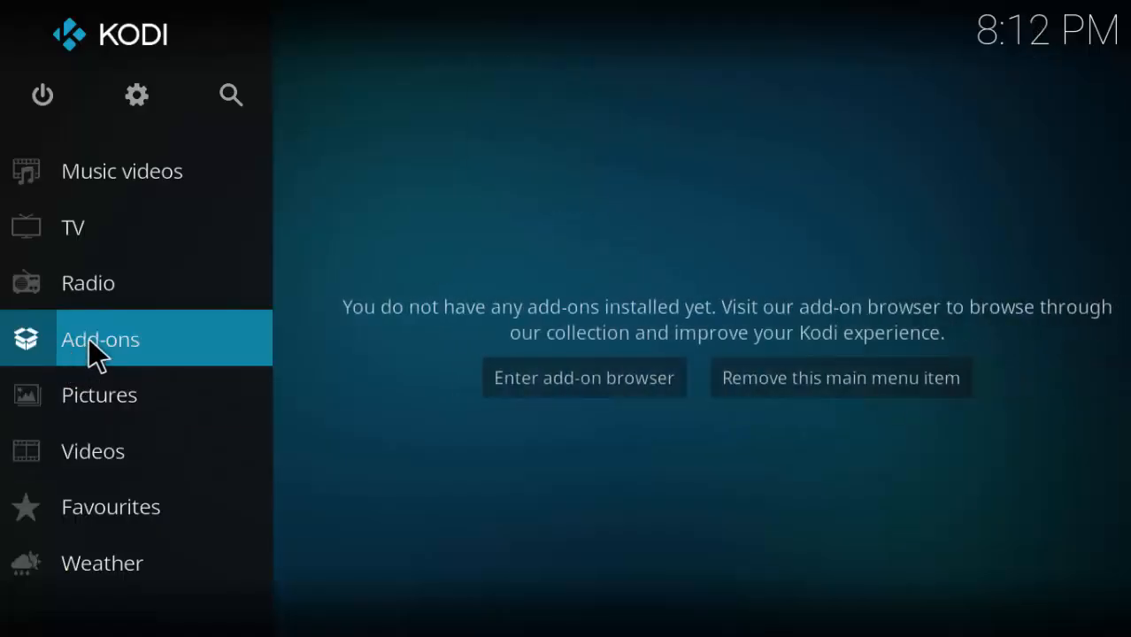
# Install from zip file in Kodi, browsing the C: drive to the downloaded repository.simplycaz zip
pyautogui.click(100, 339)
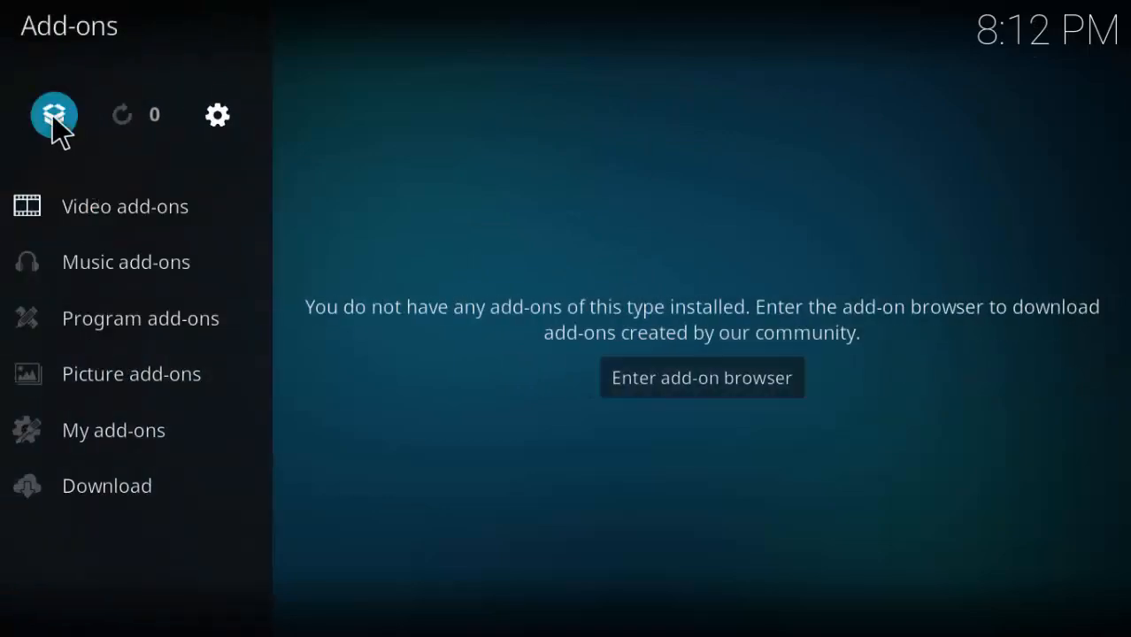
pyautogui.click(701, 377)
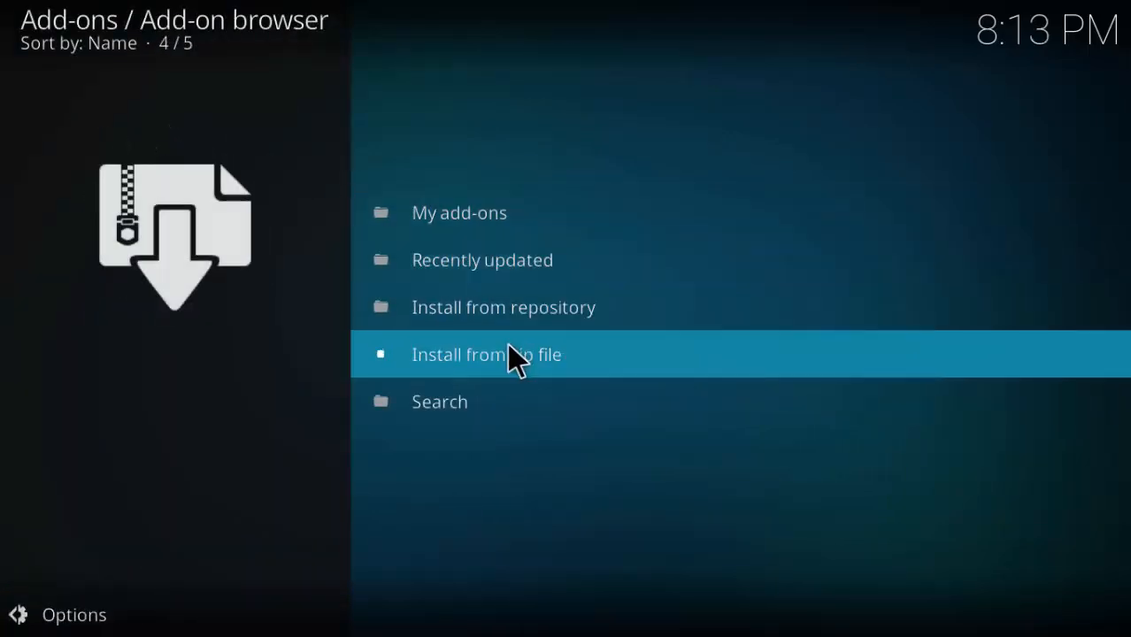
pyautogui.click(486, 354)
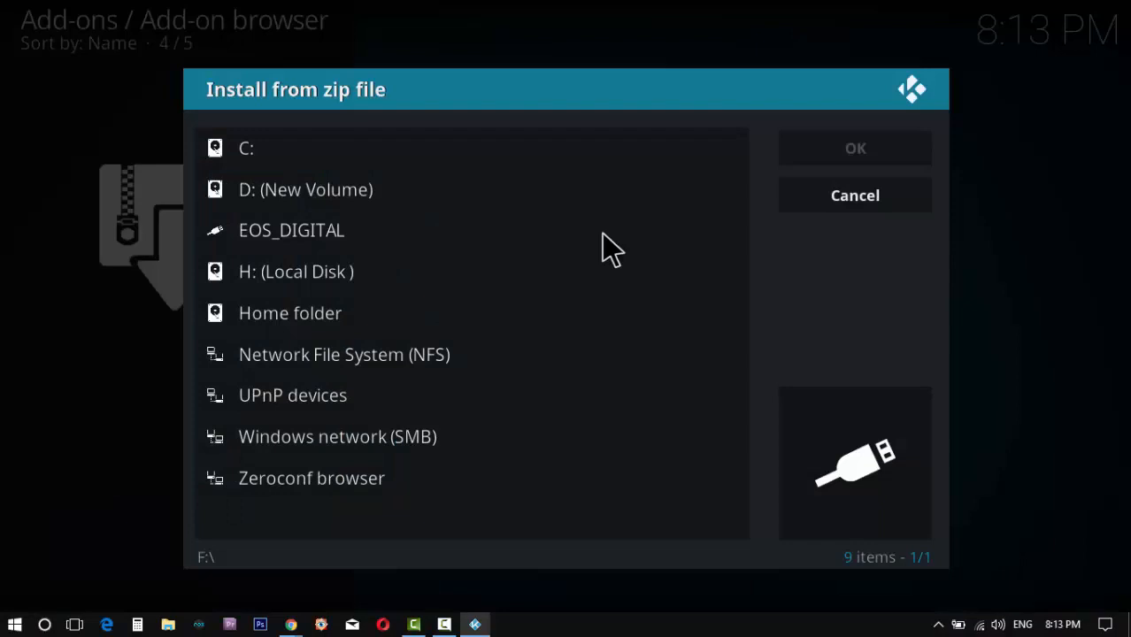
pyautogui.click(246, 148)
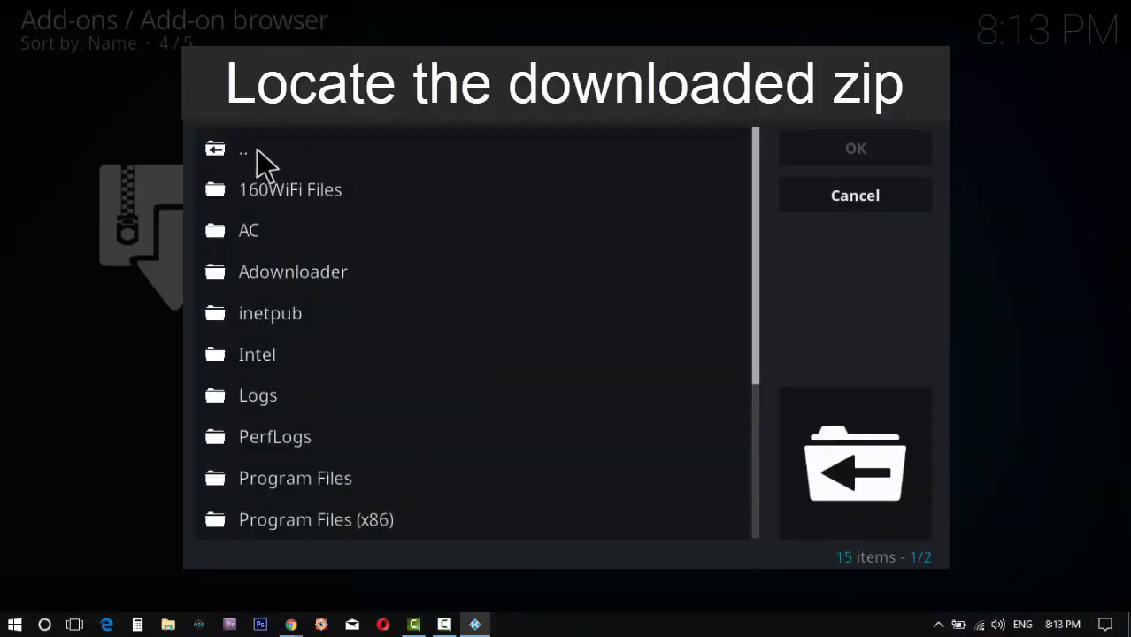
pyautogui.click(274, 436)
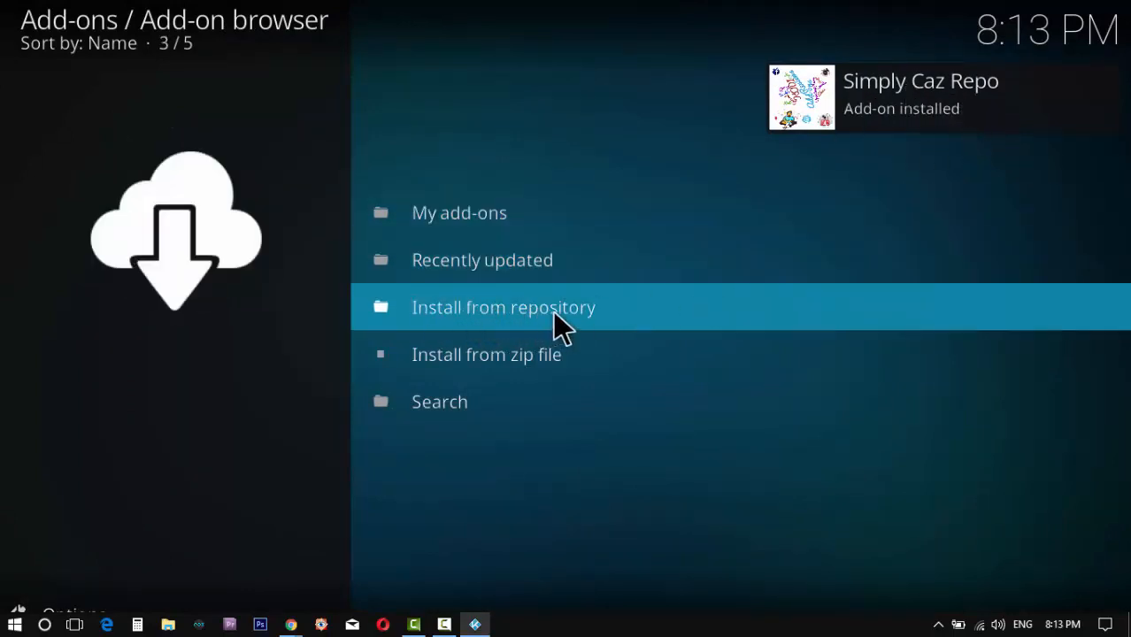
# Install Elysium from the Simply Caz Repo's Video add-ons list
pyautogui.click(504, 308)
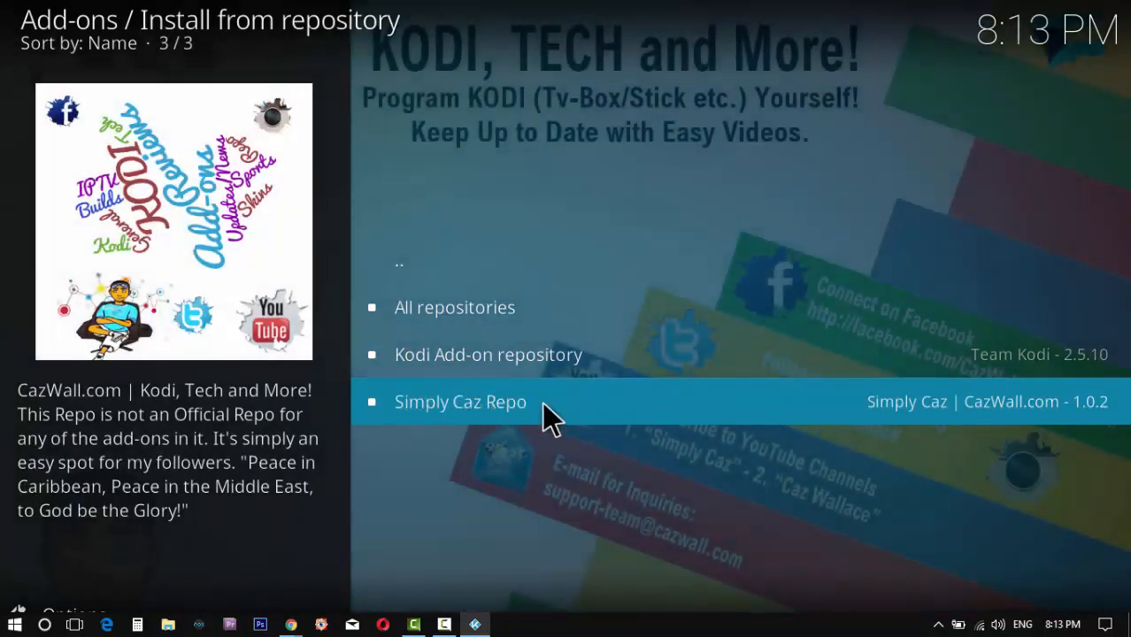
pyautogui.click(460, 401)
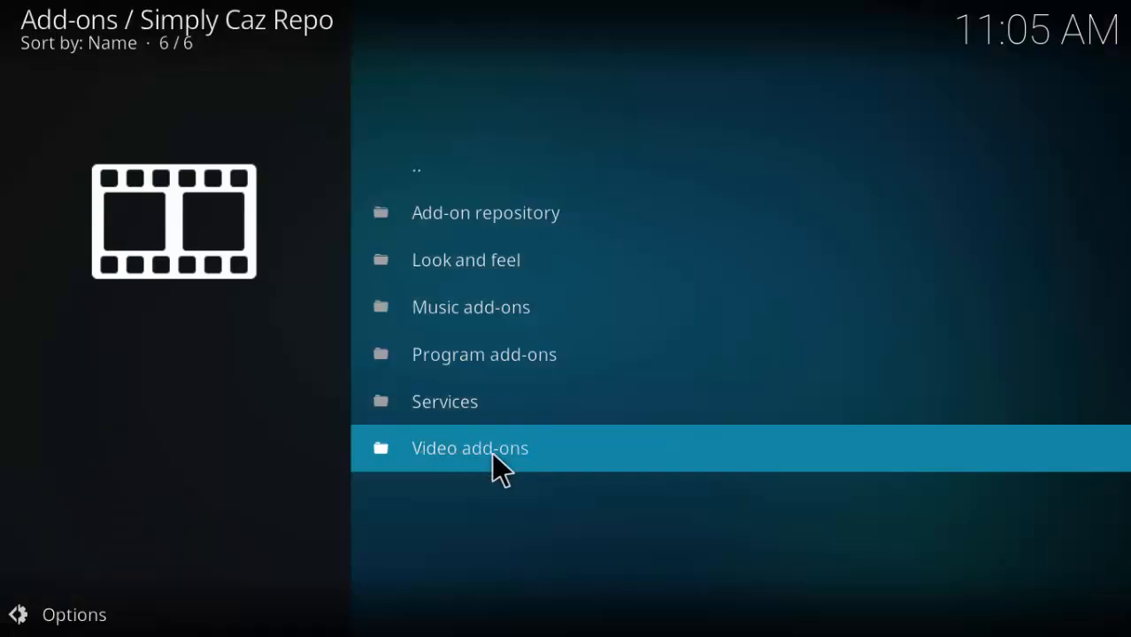
pyautogui.click(470, 448)
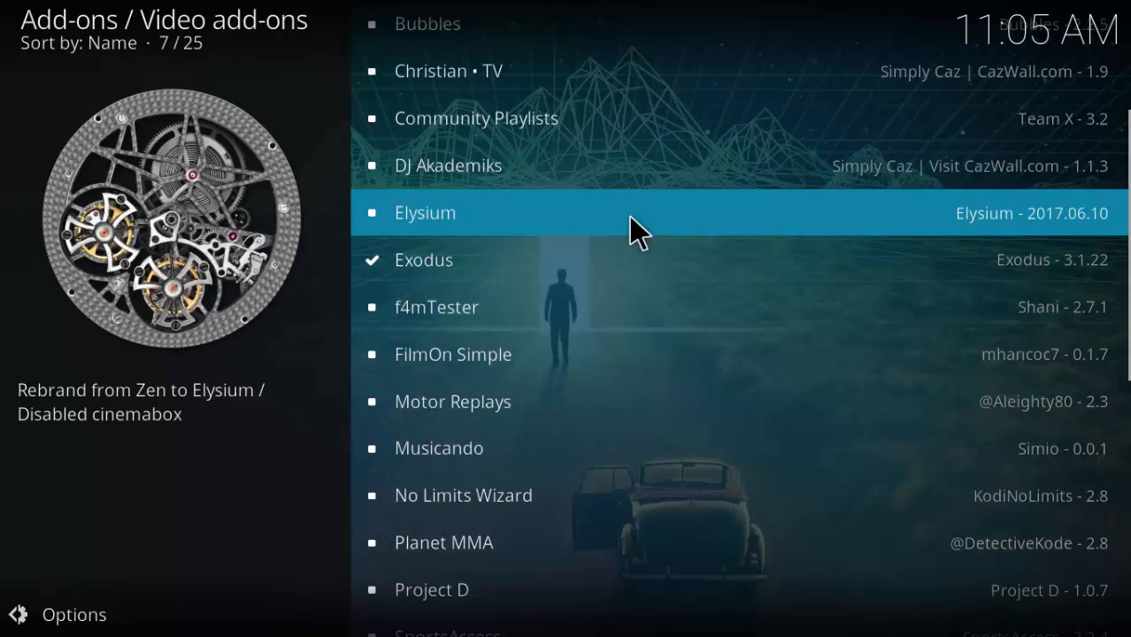
pyautogui.scroll(-3)
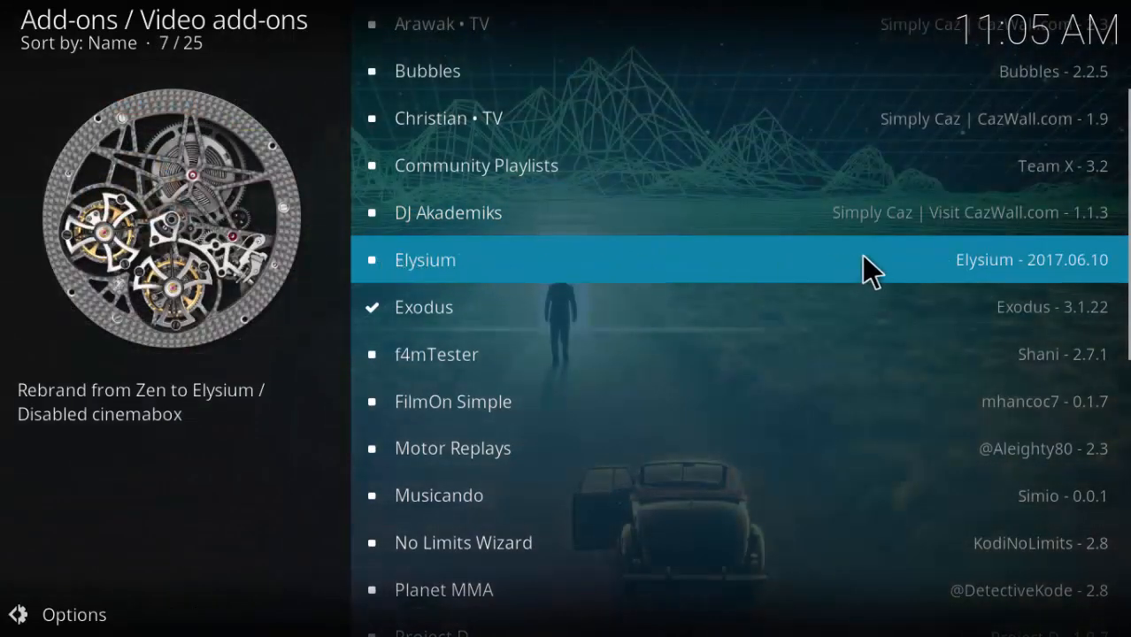
pyautogui.click(425, 260)
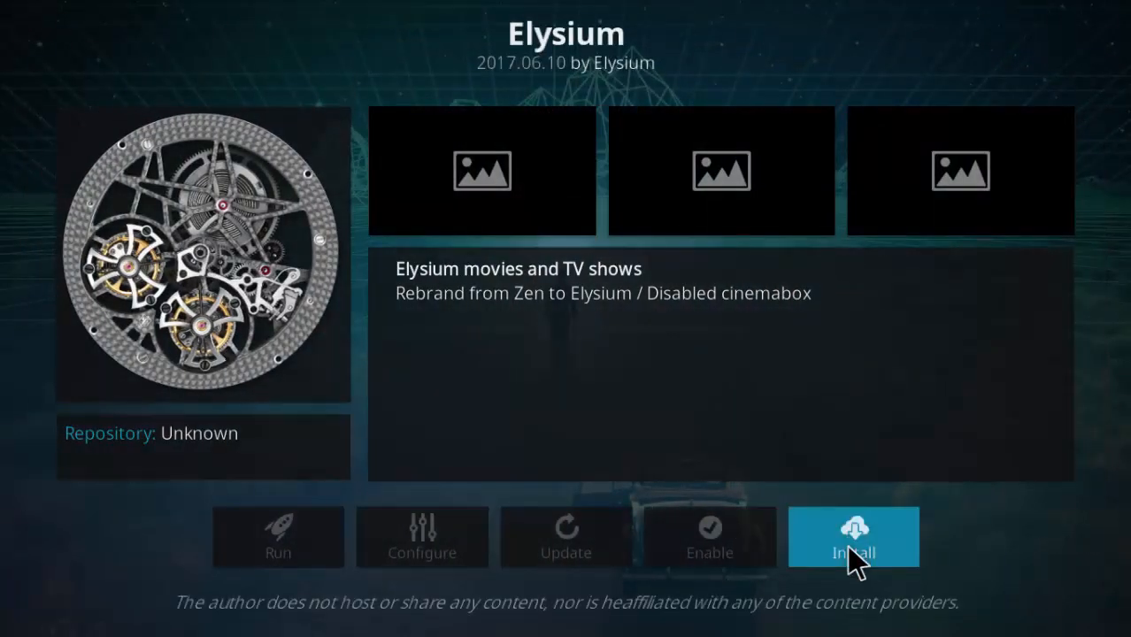
pyautogui.click(854, 537)
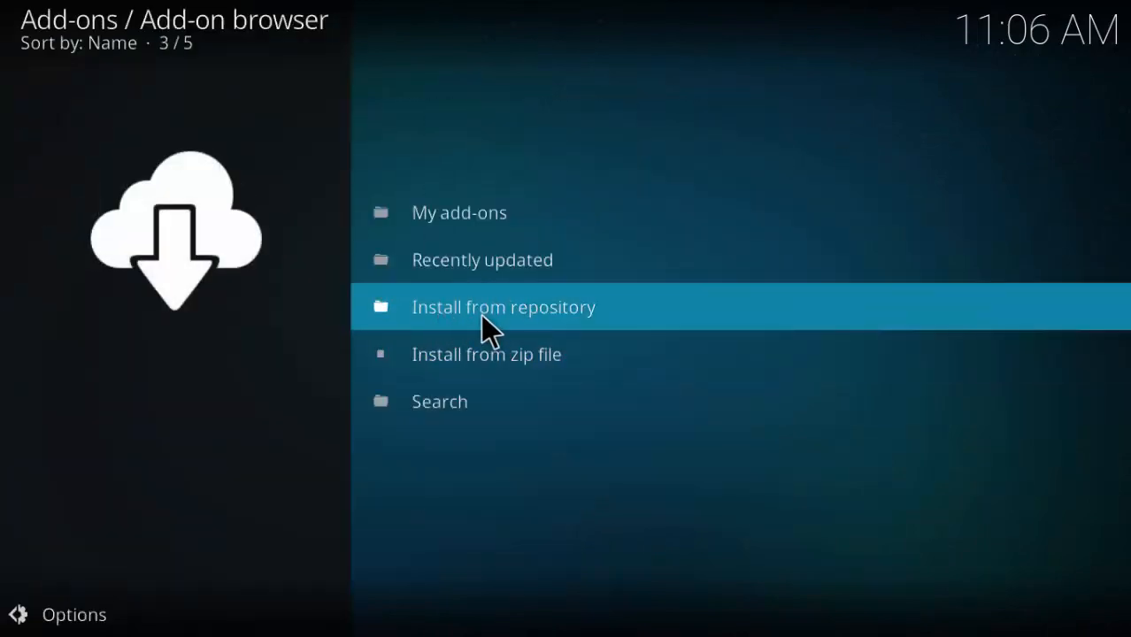
# Open the Elysium Artwork details under the Elysium repository's Program add-ons, then go back
pyautogui.click(503, 307)
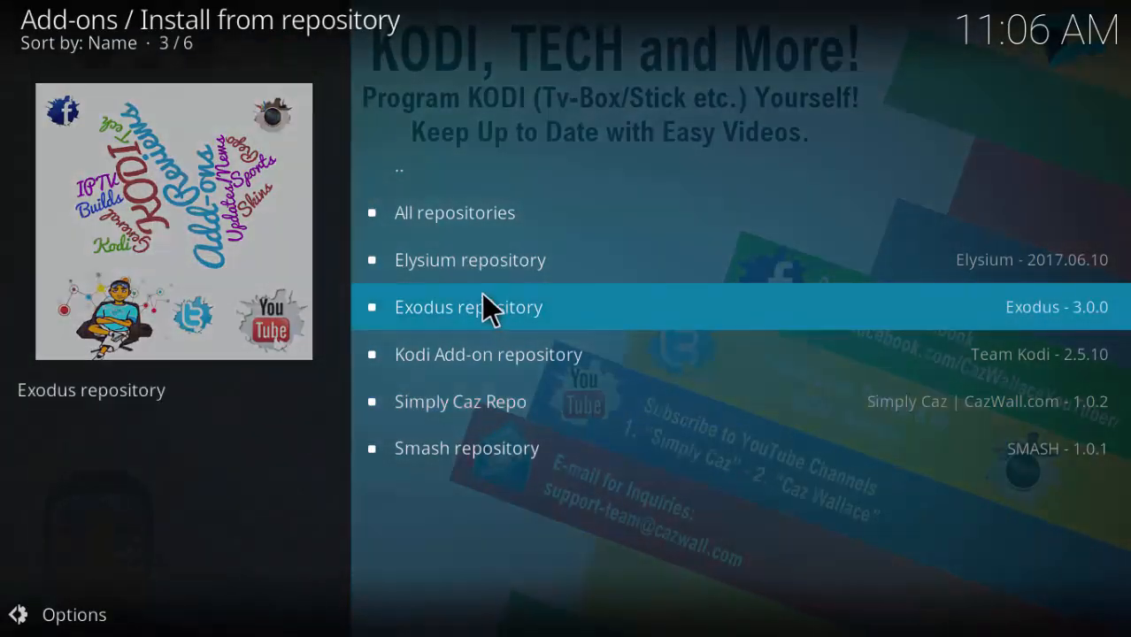
pyautogui.click(471, 260)
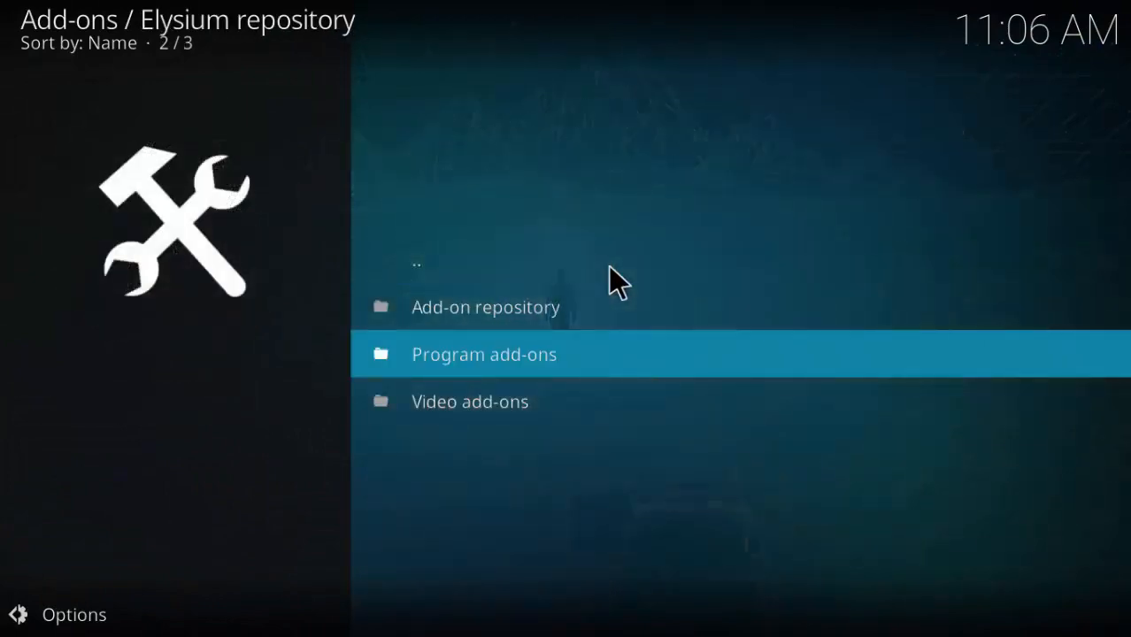
pyautogui.click(484, 354)
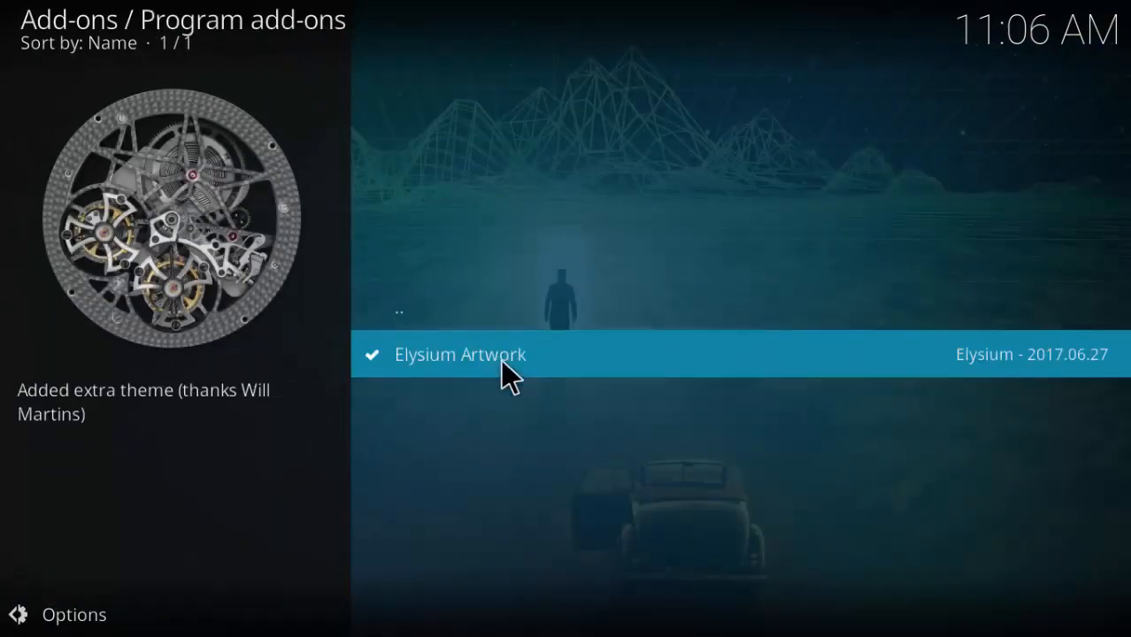
pyautogui.moveTo(901, 370)
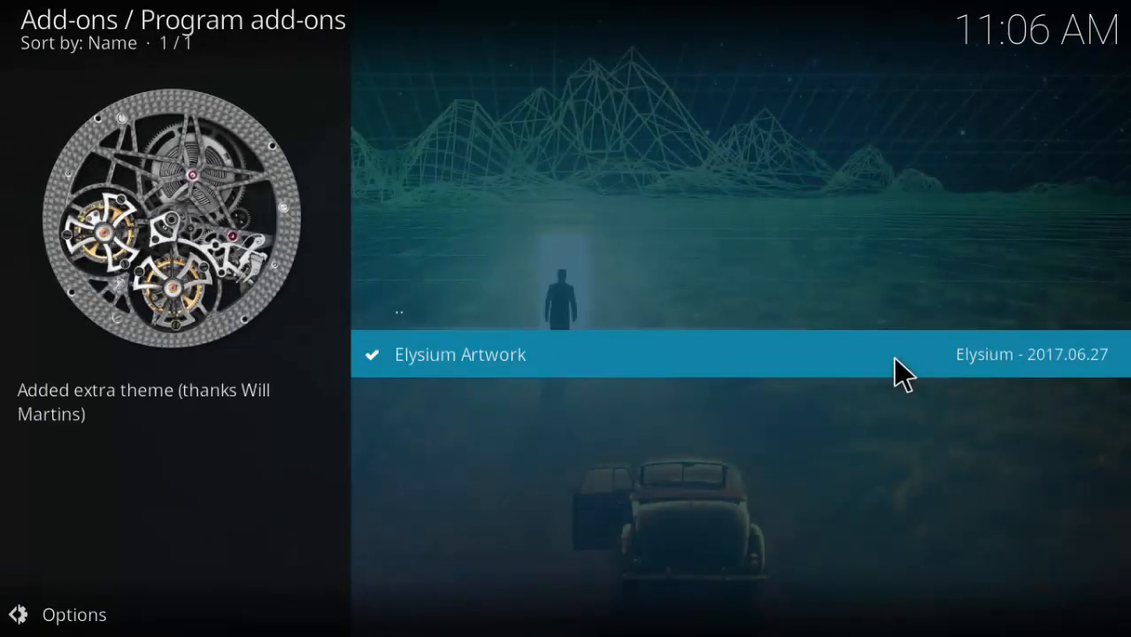
pyautogui.click(459, 354)
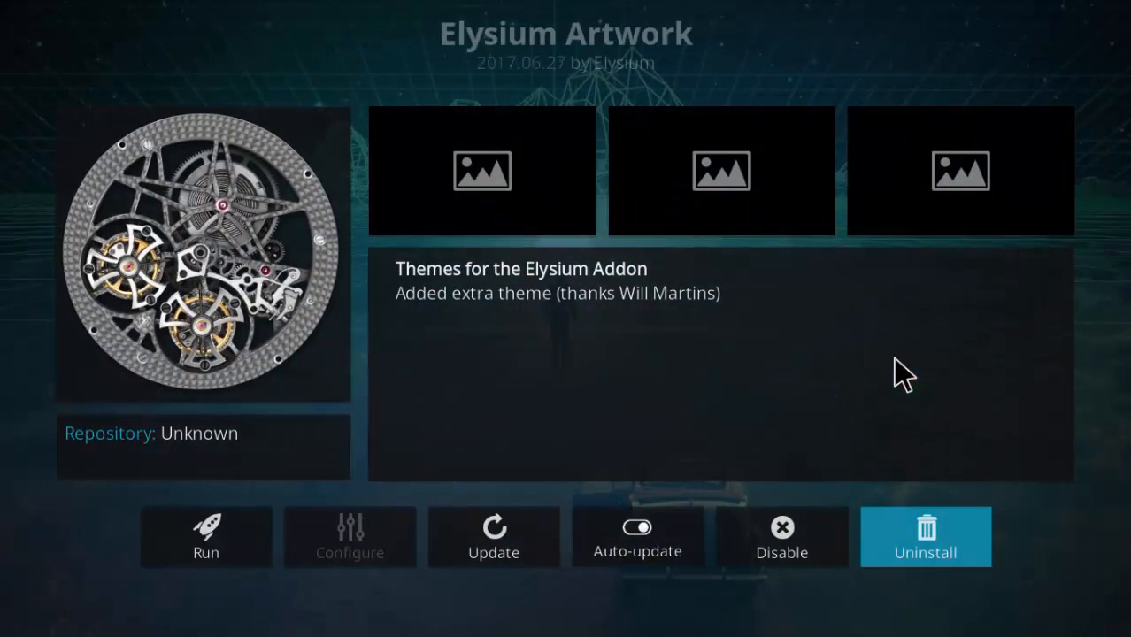
pyautogui.moveTo(274, 470)
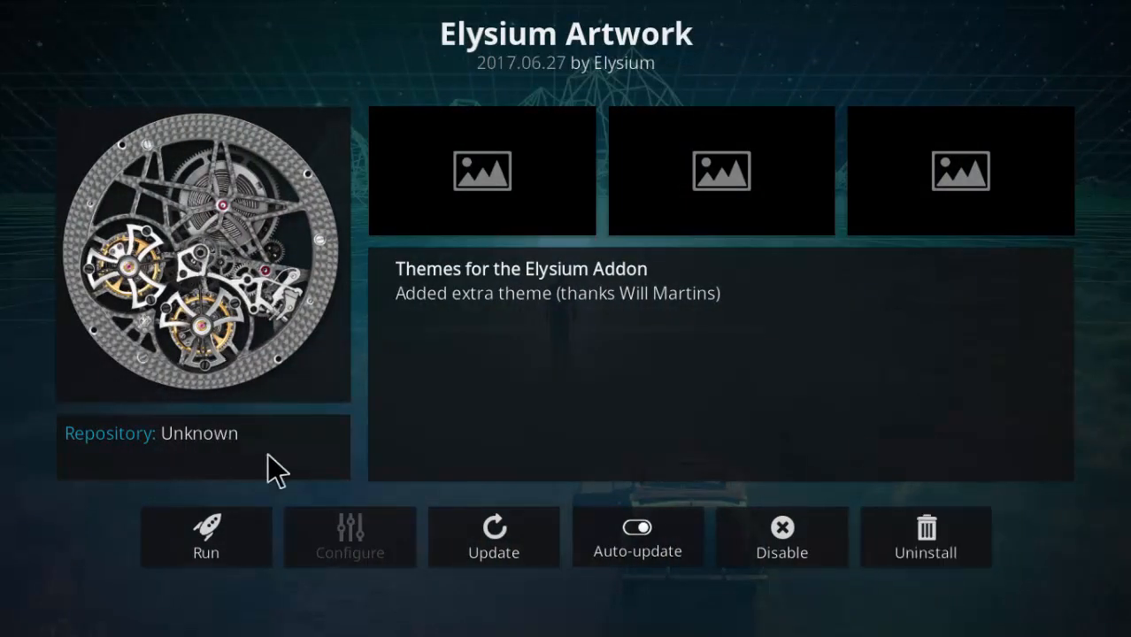
pyautogui.moveTo(925, 538)
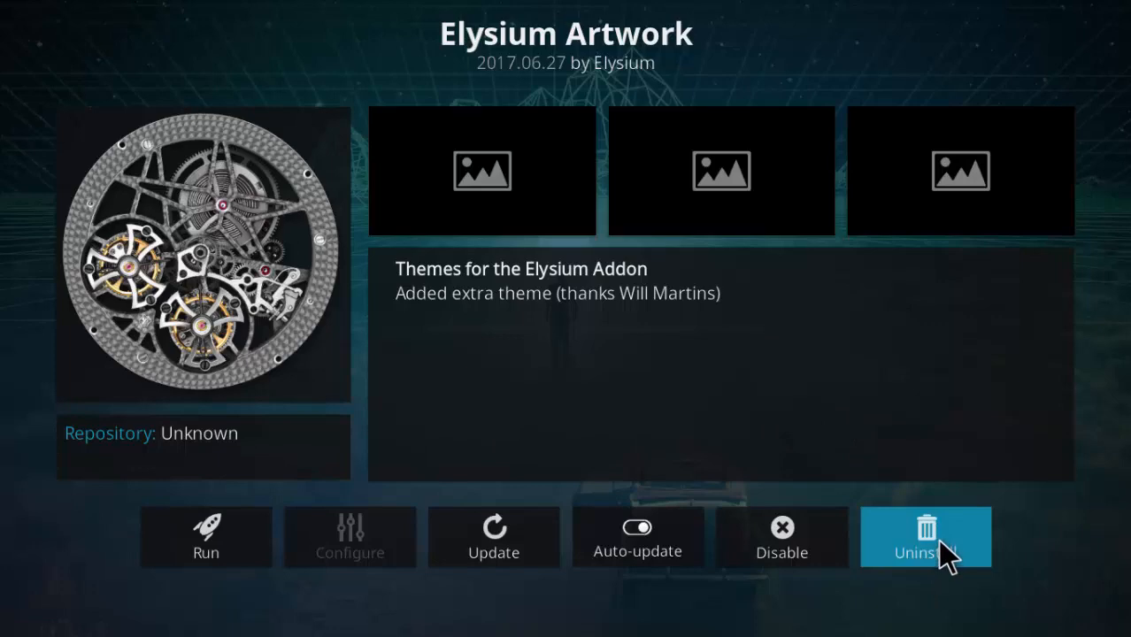
pyautogui.click(926, 538)
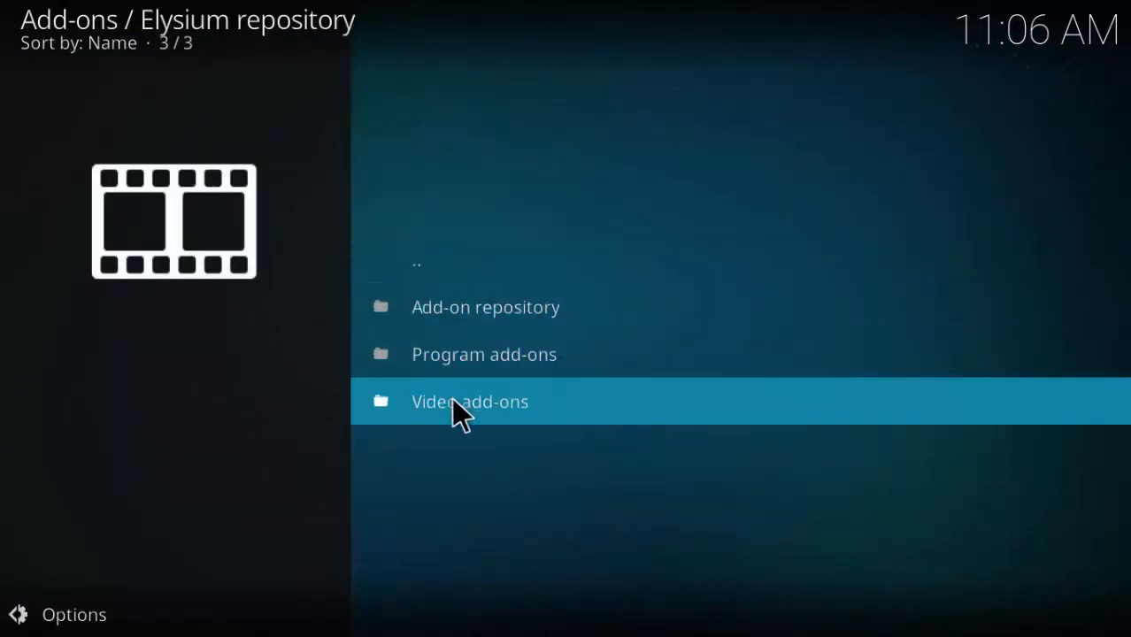
# Open the Elysium repository's Video add-ons and the Elysium add-on tile
pyautogui.click(470, 401)
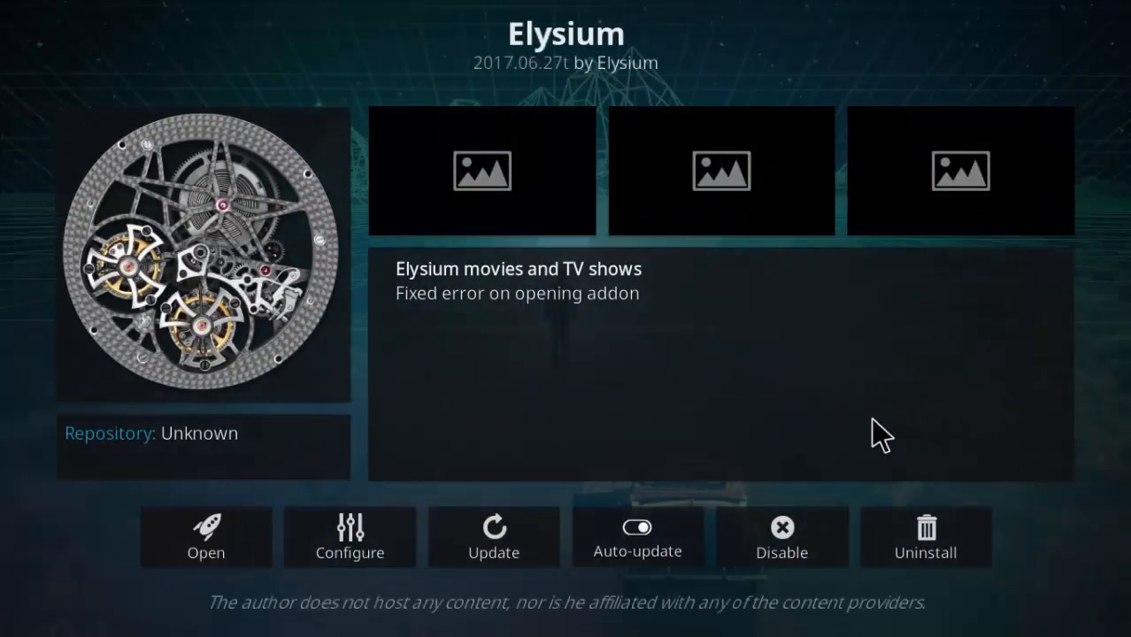
pyautogui.moveTo(253, 177)
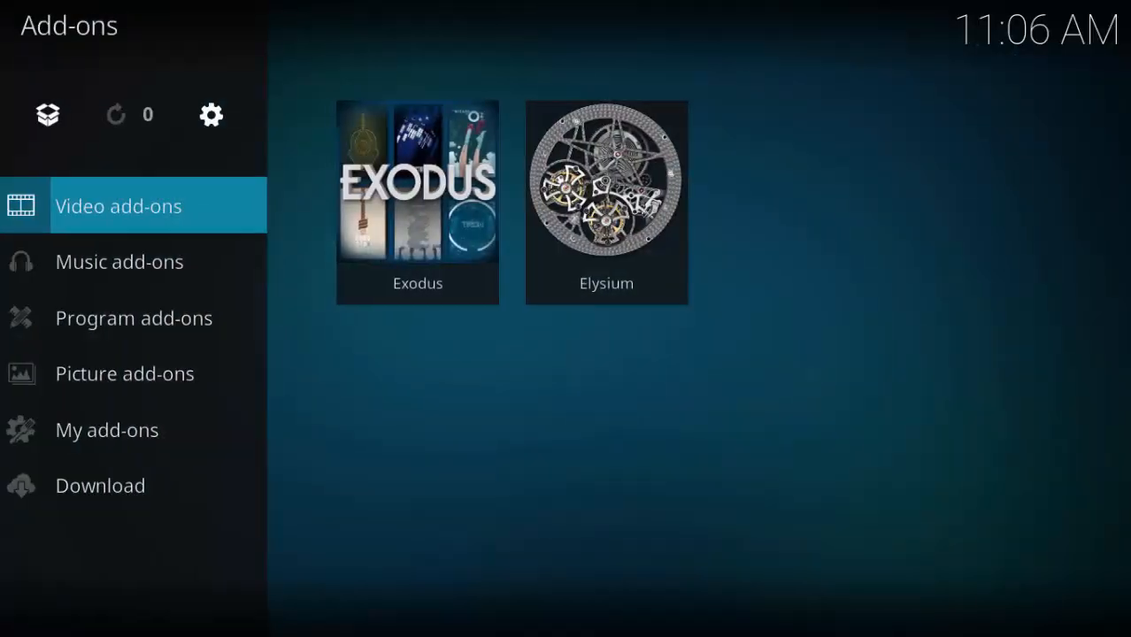
pyautogui.moveTo(606, 203)
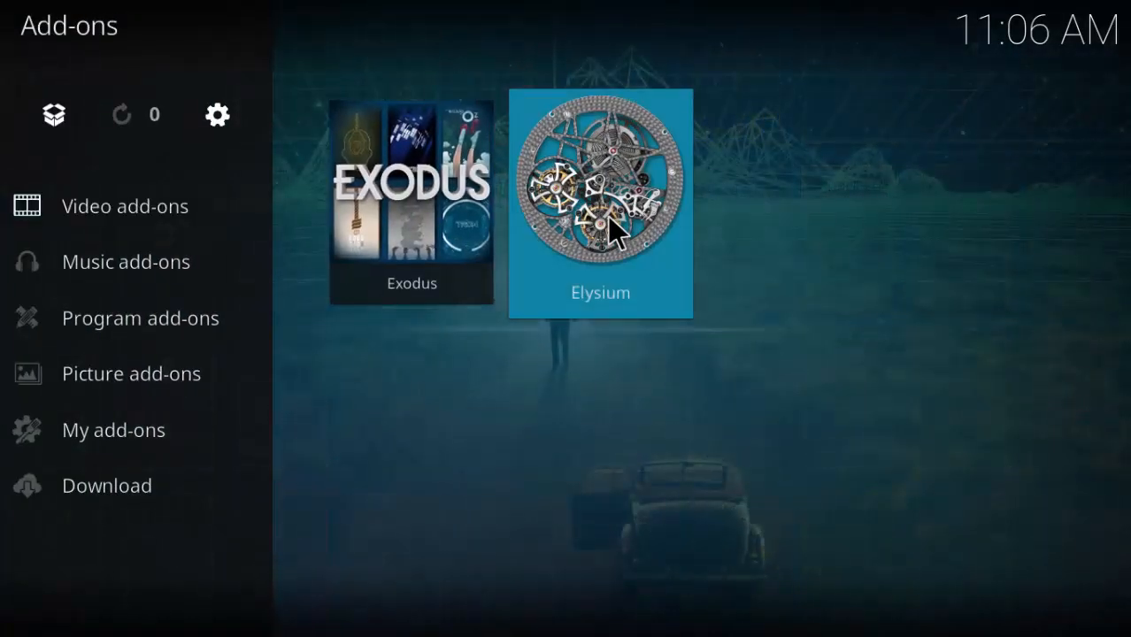
pyautogui.click(600, 203)
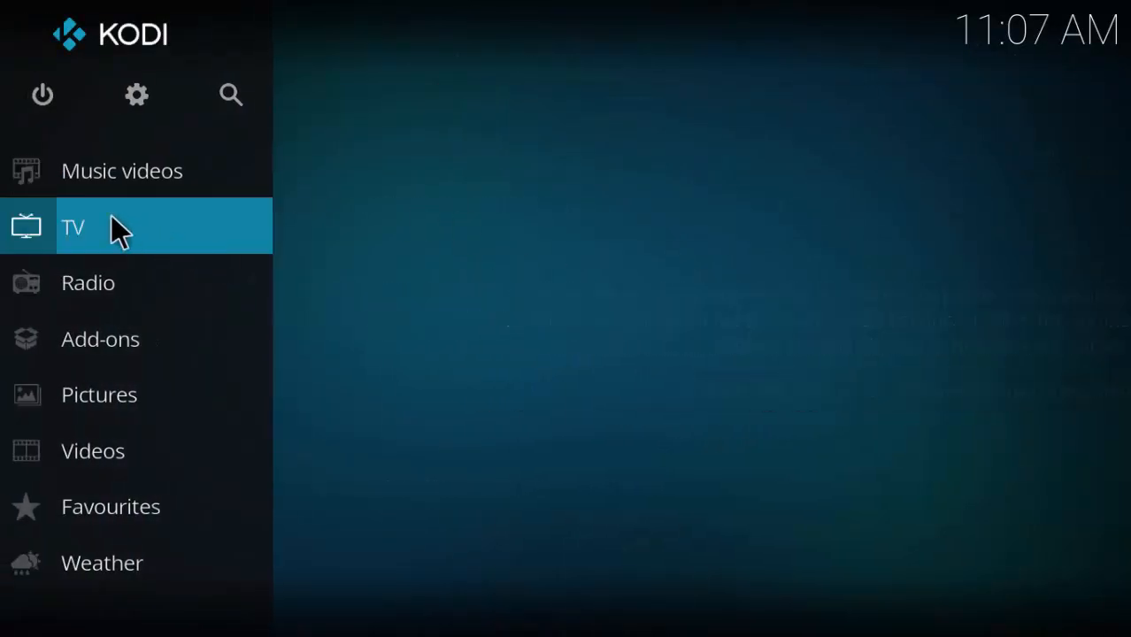
# Select Add-ons on the home menu to see Elysium and Exodus
pyautogui.click(100, 339)
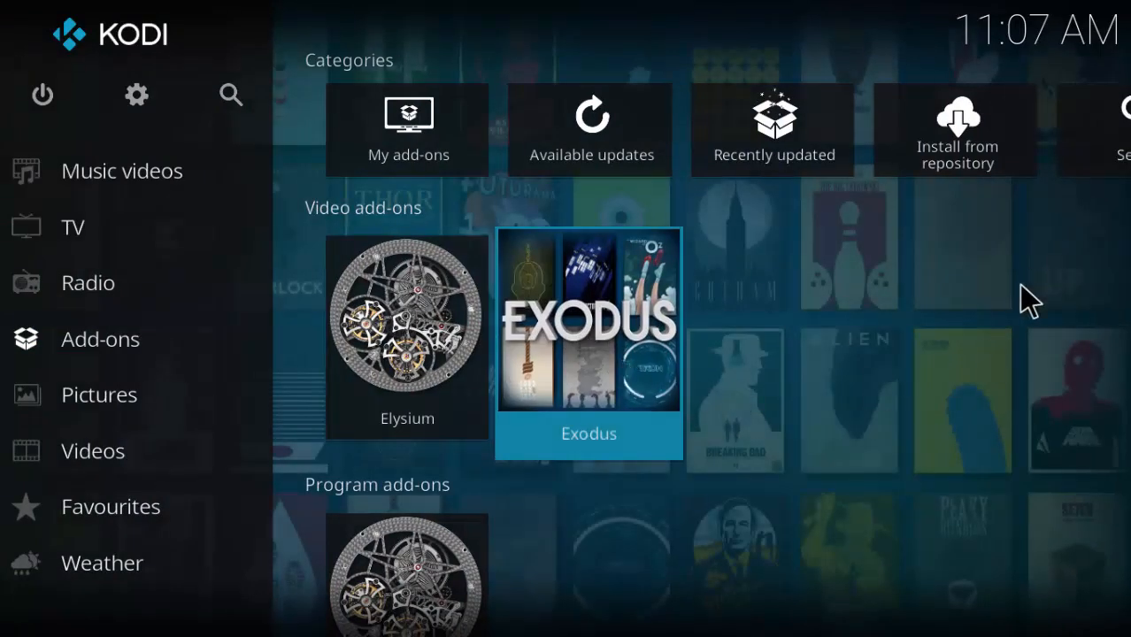
pyautogui.moveTo(1020, 314)
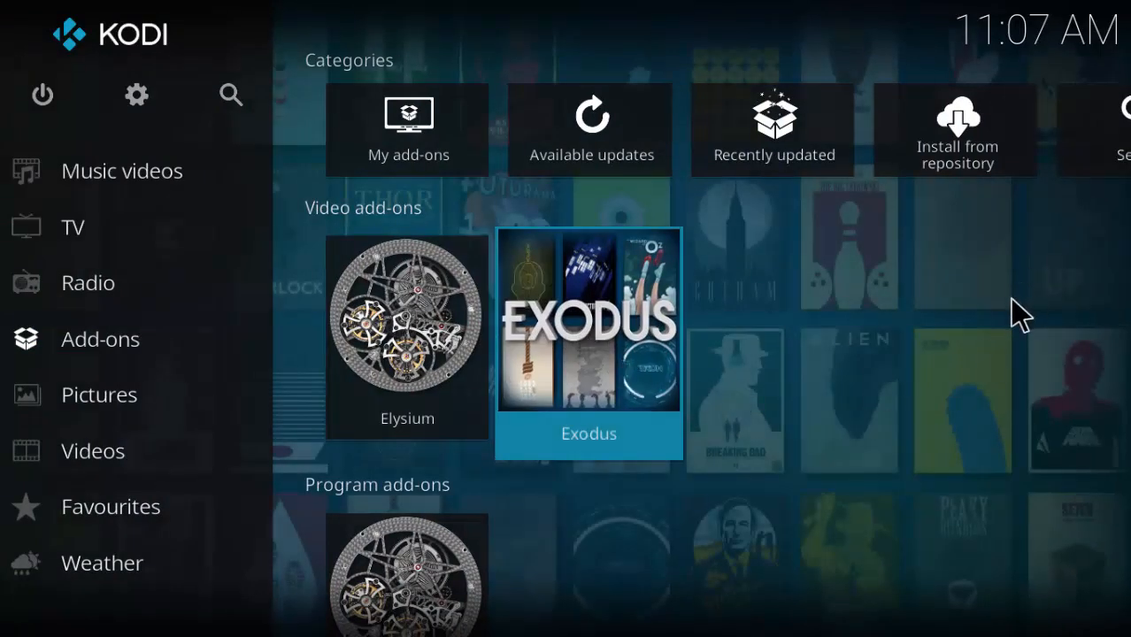